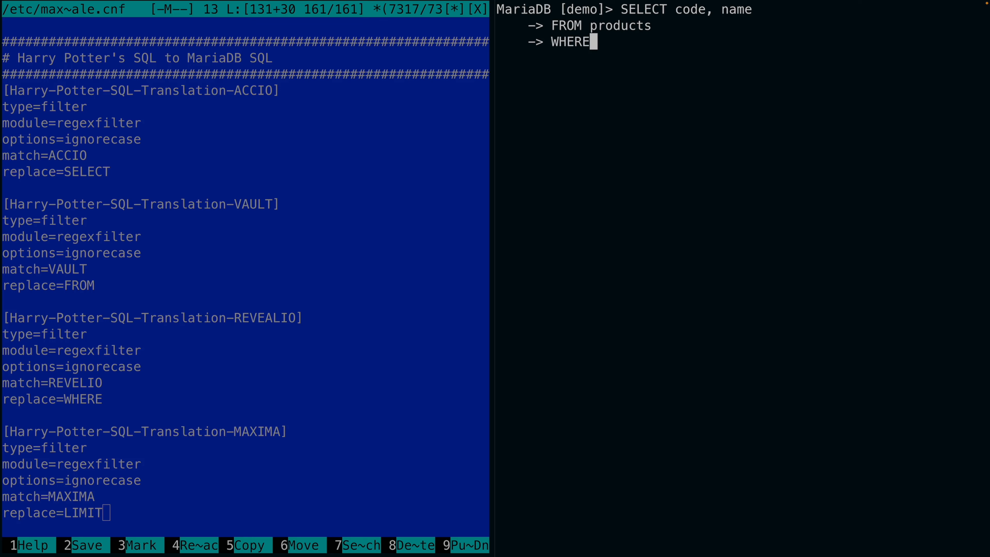
Step: Run SELECT on products WHERE id > 2, then begin an ACCIO-keyword version of it
text(id > 2)
text(LIMIT 2;)
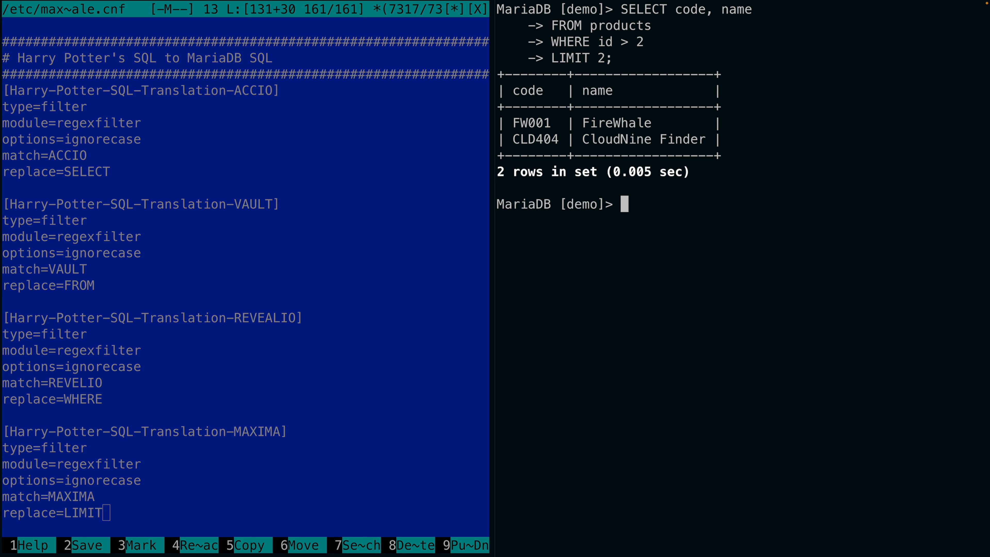
text(ACCIO code, name)
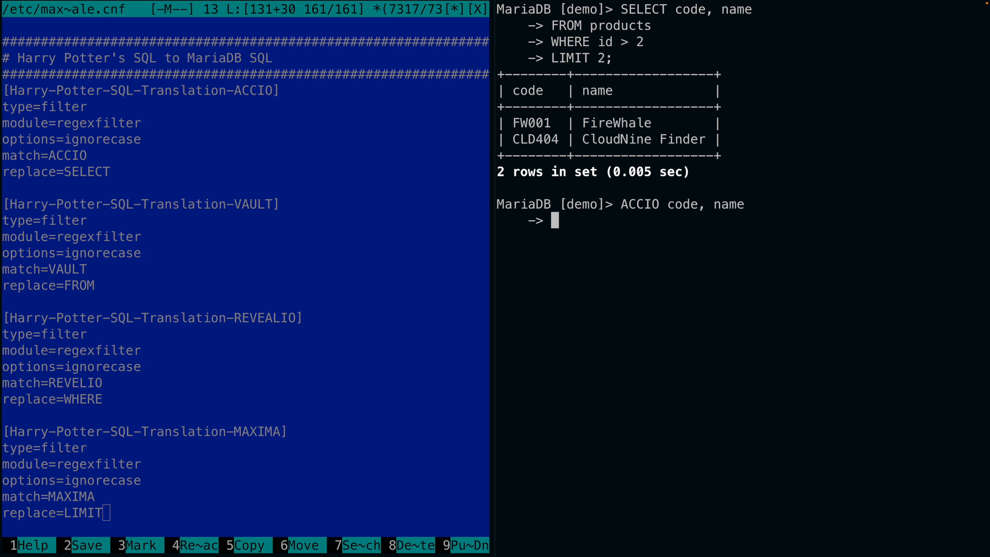
Step: Complete the spell query with VAULT products and submit it to the server
text(VAULT produc)
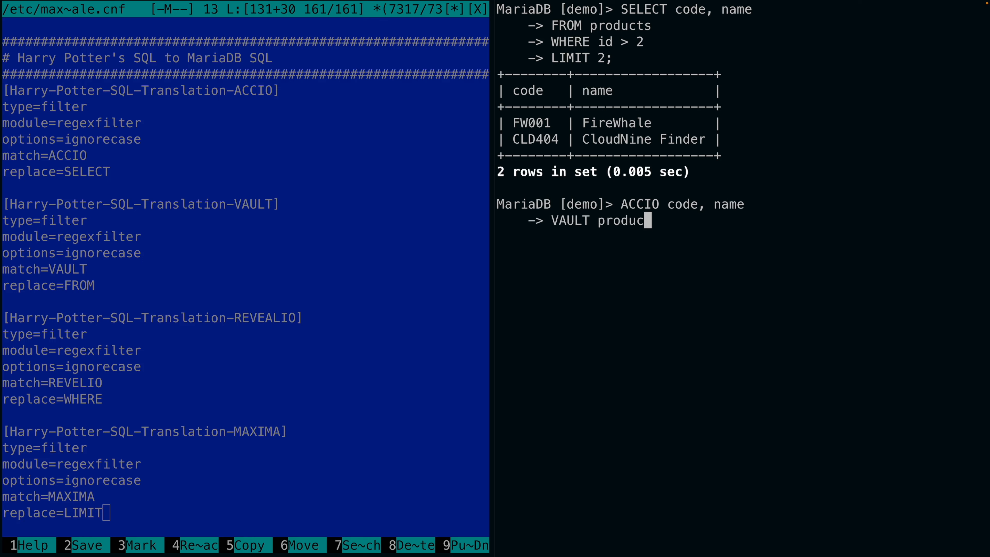
text(ts)
text(MAXIM)
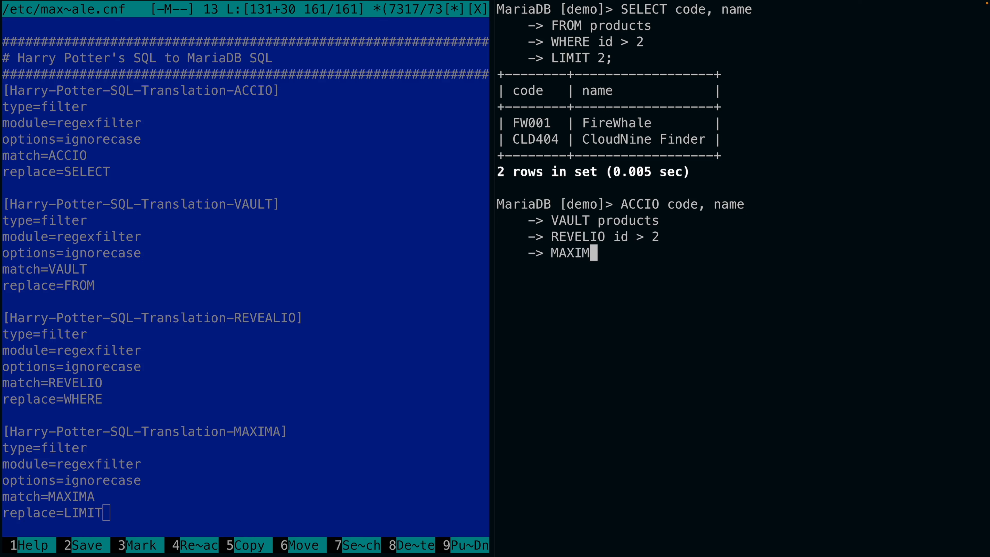
key(Return)
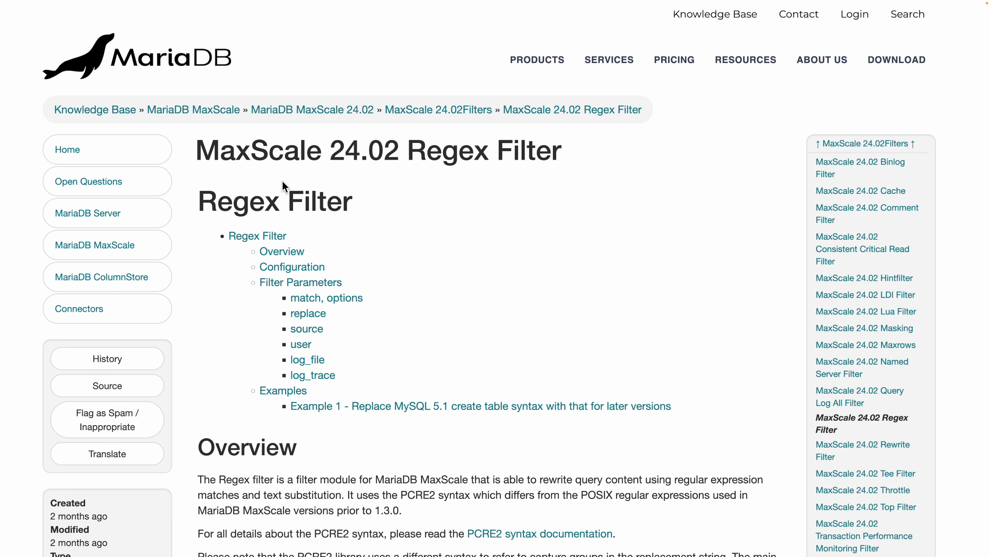
mouse_move(418, 159)
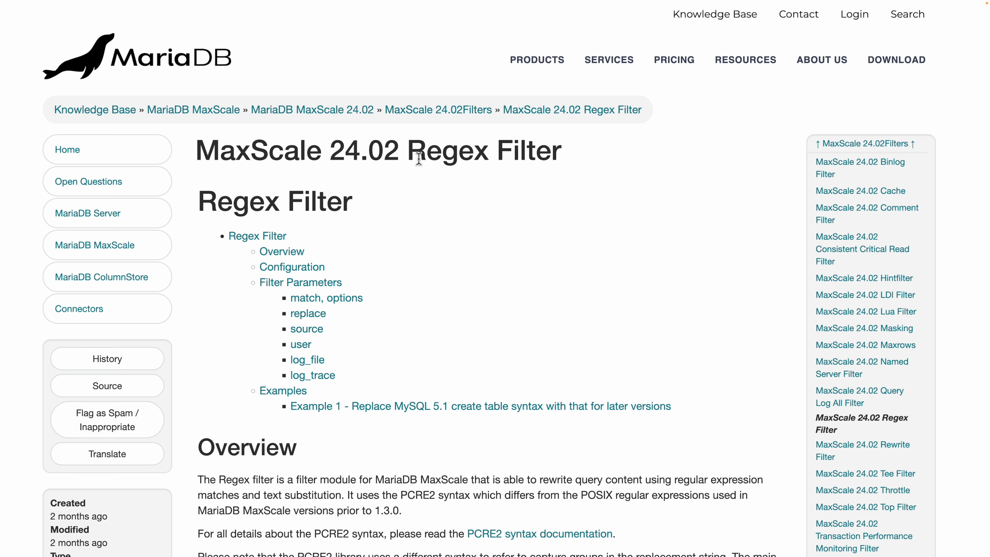
mouse_move(470, 339)
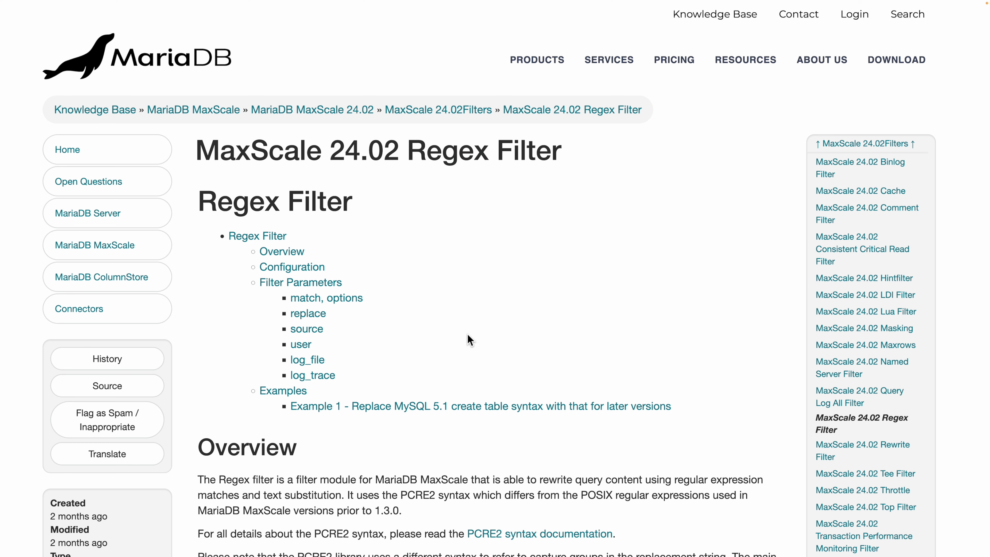
Step: Scroll the Regex Filter page past Overview and the sample configuration to Filter Parameters
scroll(down, 3)
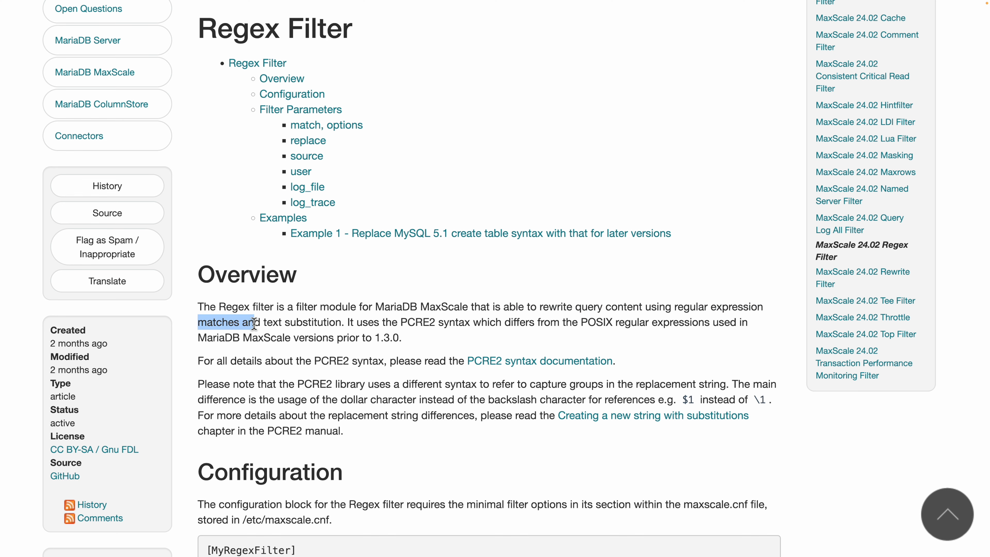
scroll(down, 3)
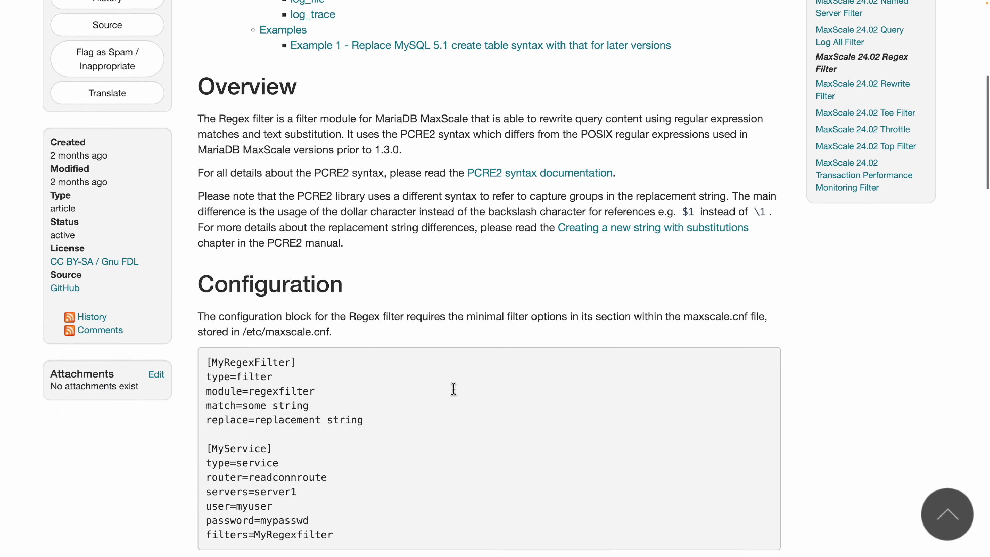
scroll(down, 3)
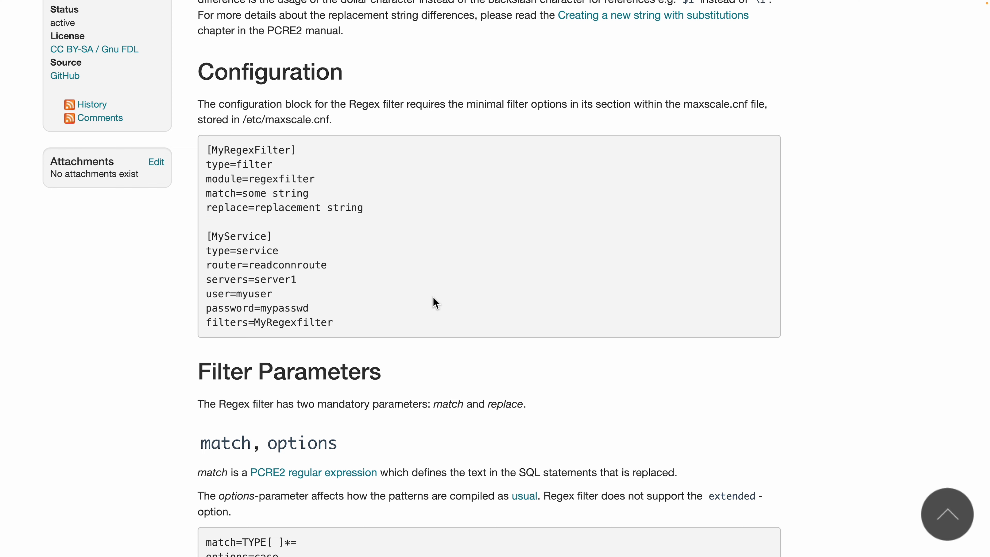
scroll(down, 3)
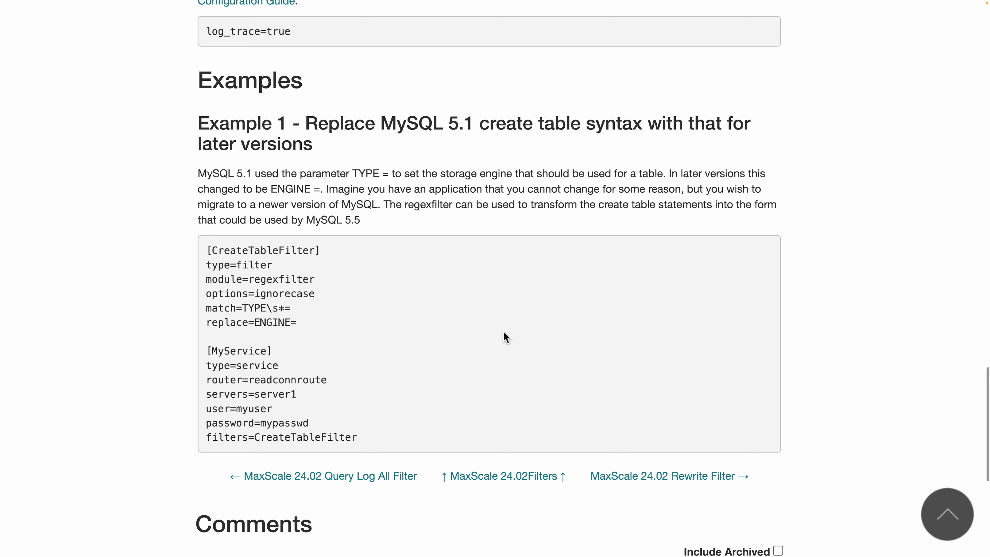
Step: Highlight Example 1's storage-engine phrase and the TYPE in its match=TYPE\s*= pattern
double_click(221, 173)
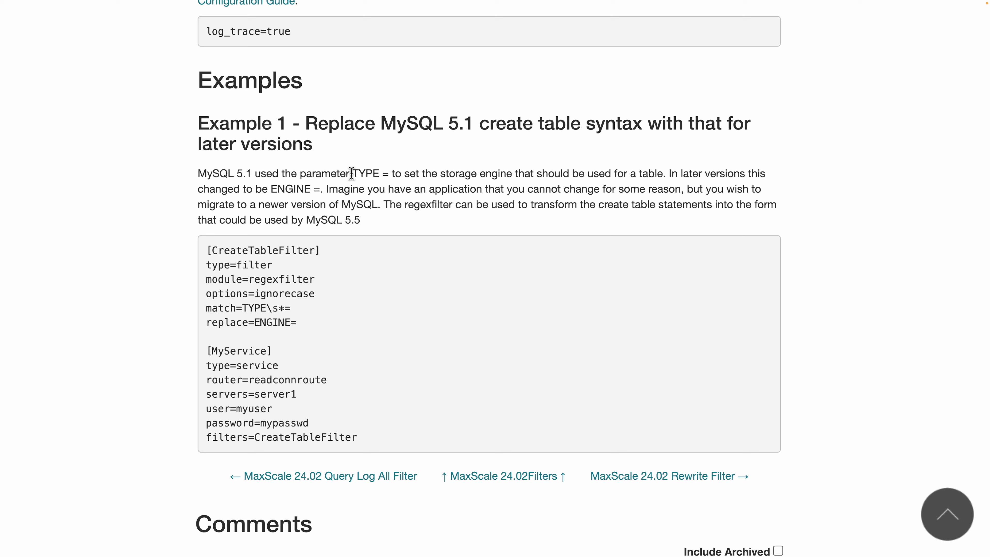
double_click(366, 174)
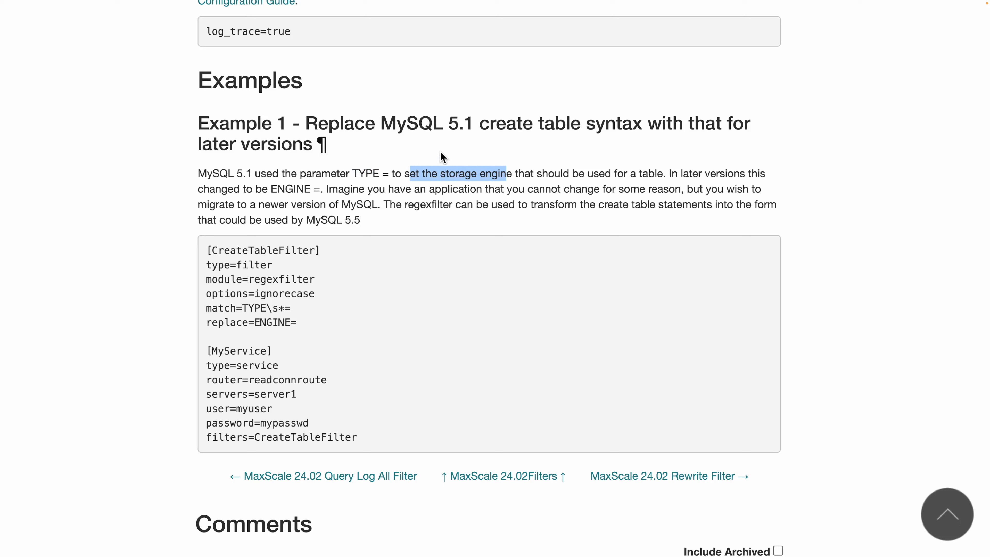
mouse_move(391, 209)
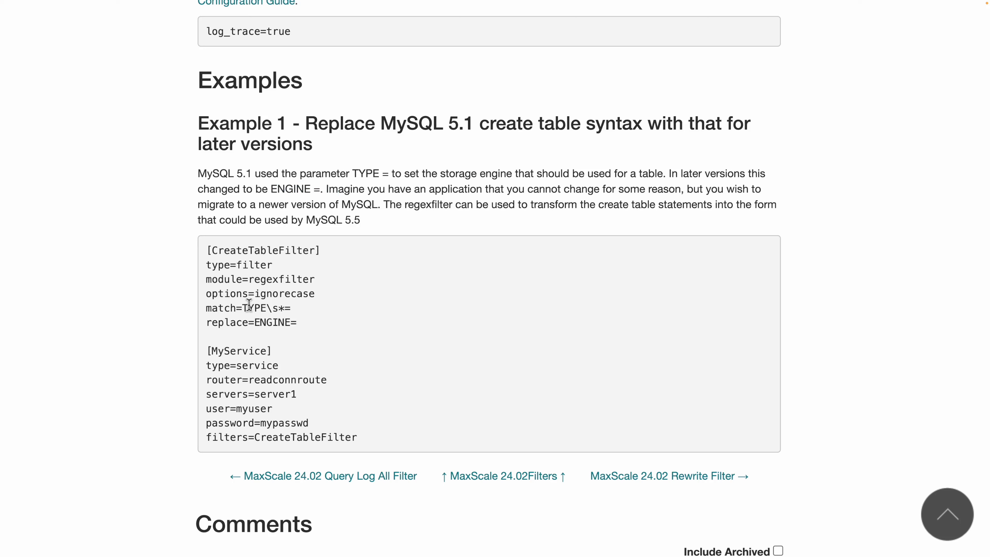
double_click(248, 308)
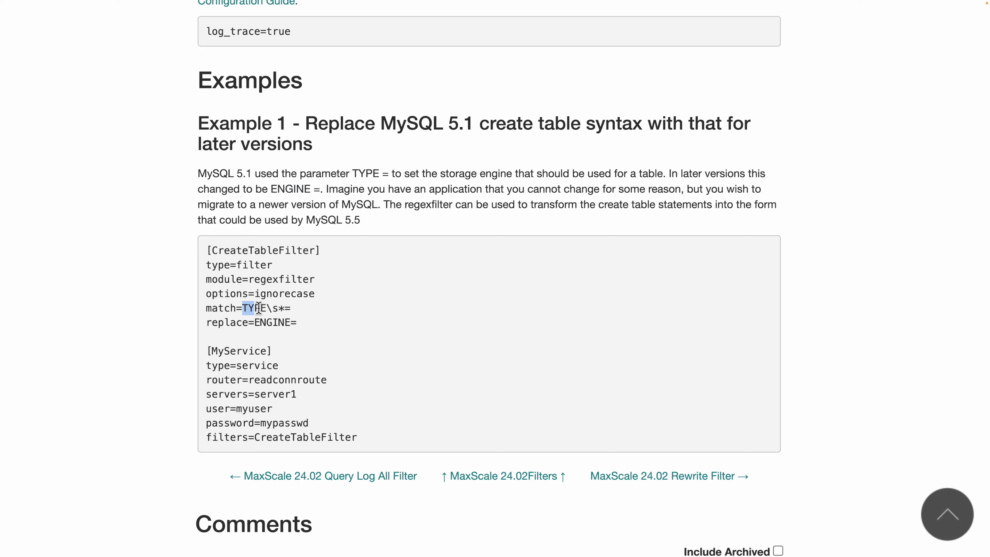
mouse_move(309, 421)
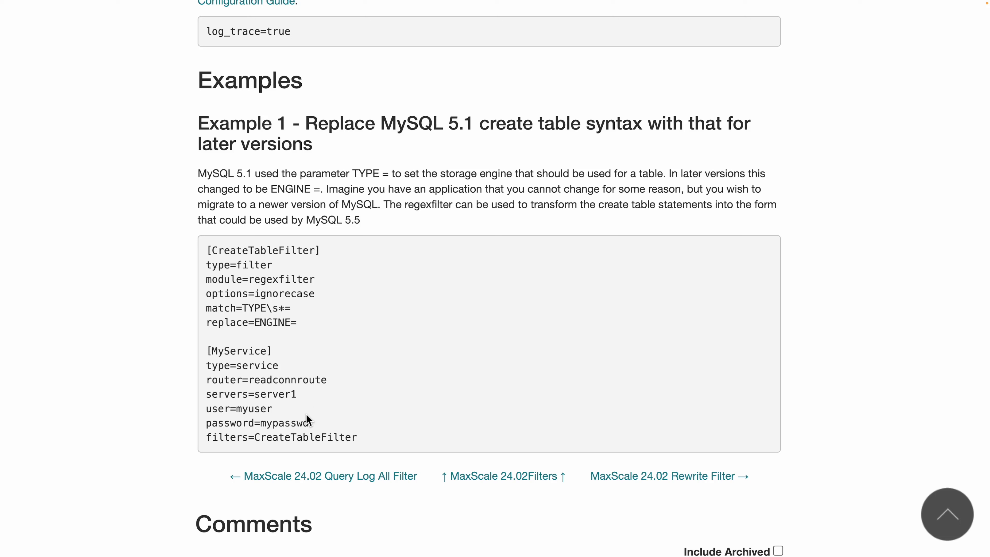
mouse_move(439, 311)
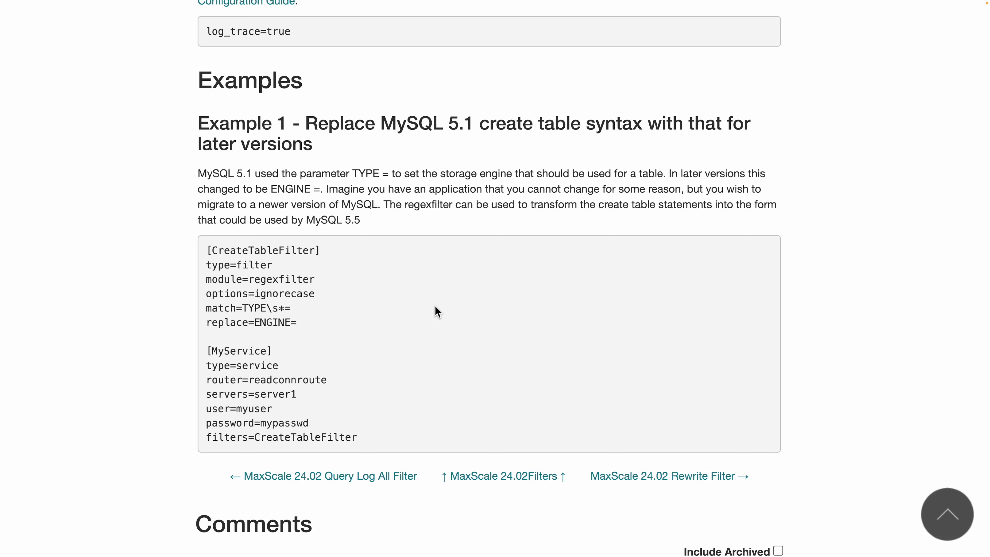
mouse_move(455, 304)
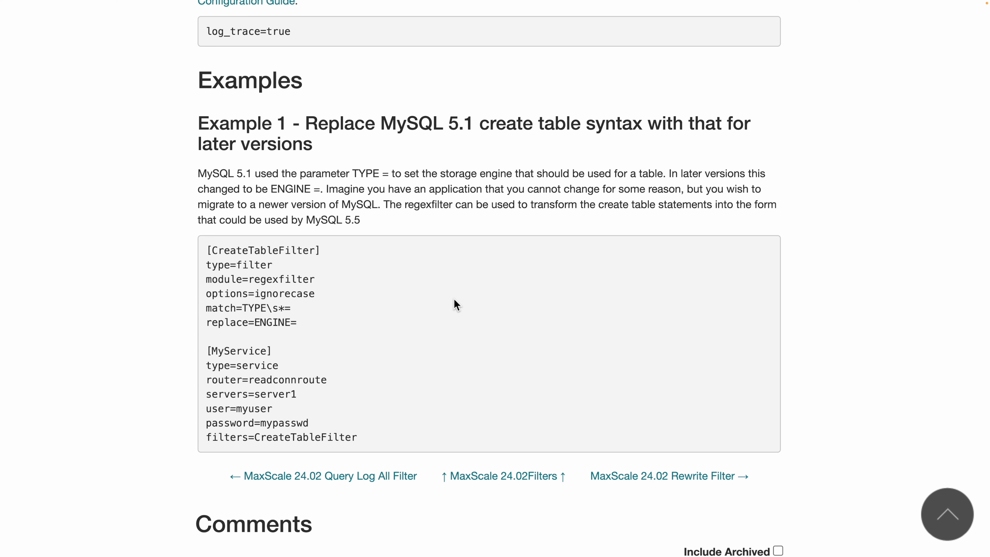
scroll(up, 3)
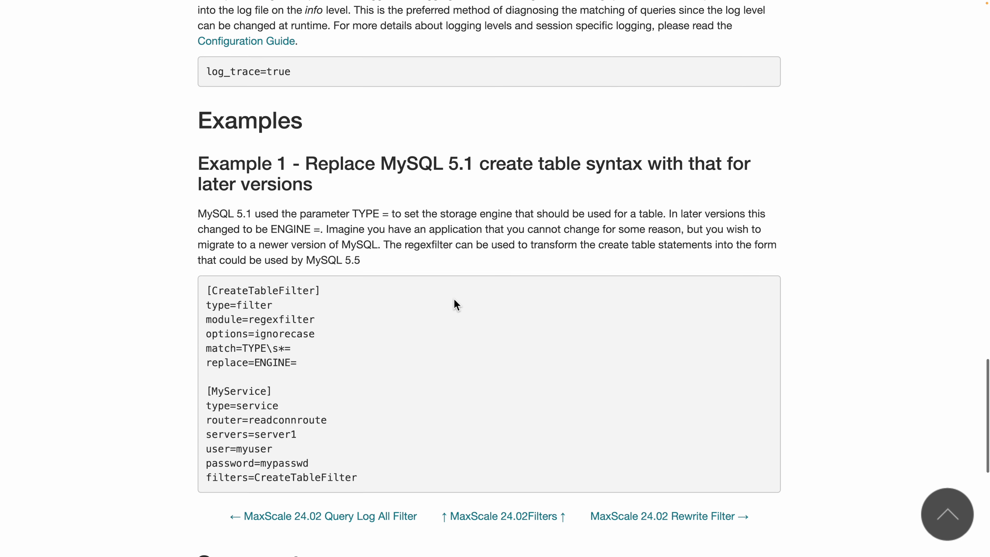
scroll(up, 3)
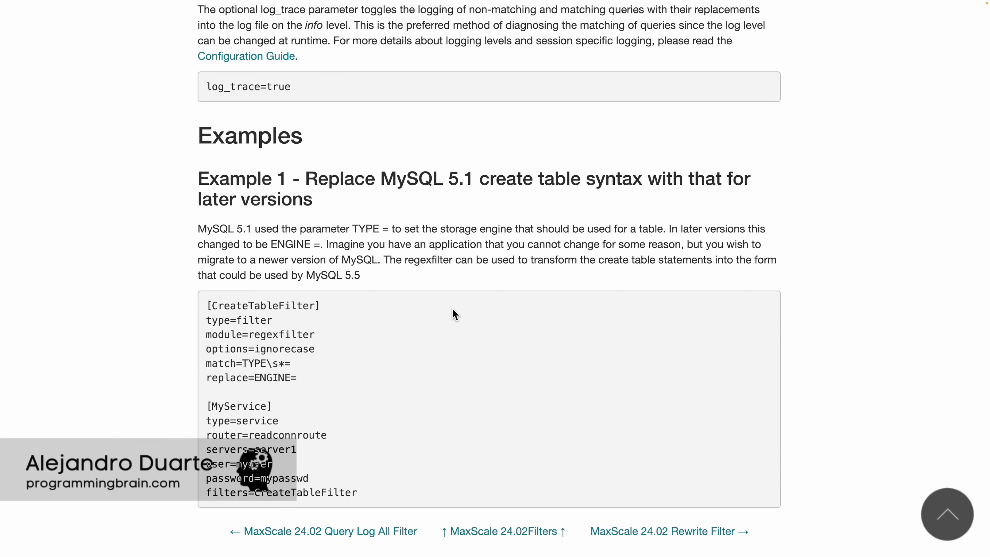
mouse_move(484, 307)
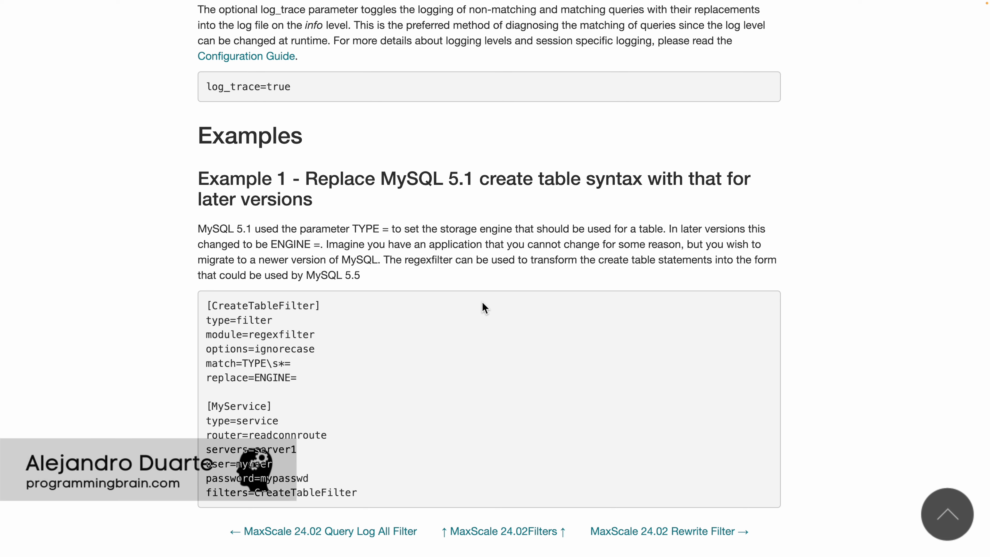